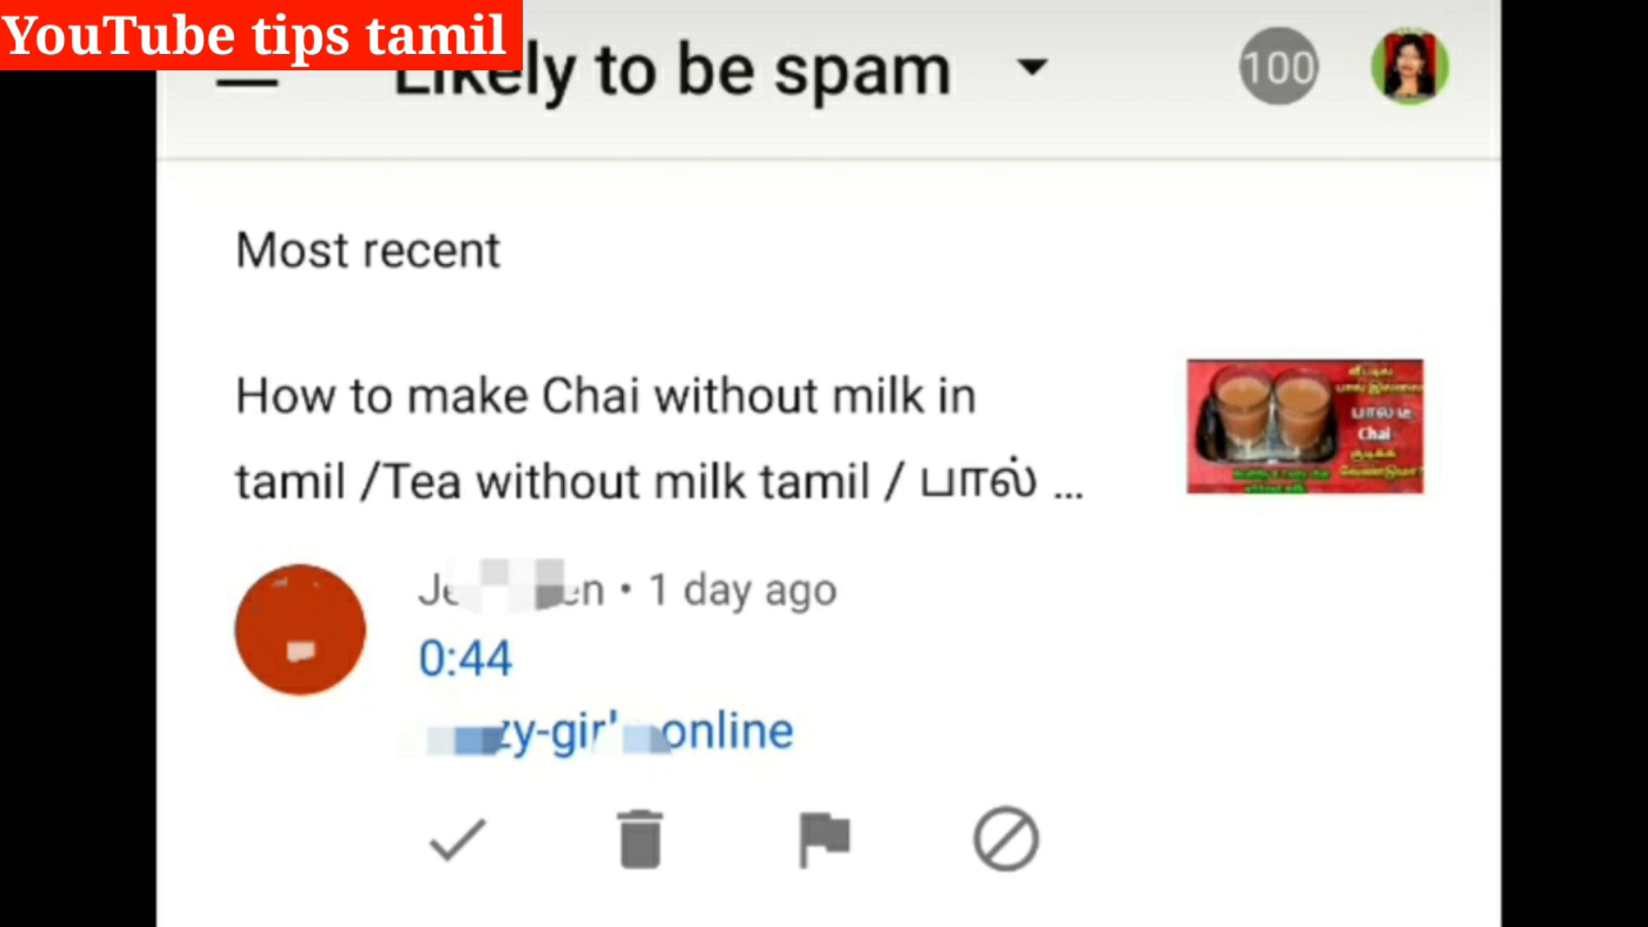
Open YouTube Studio's navigation drawer from the top-left menu icon.
left_click(244, 69)
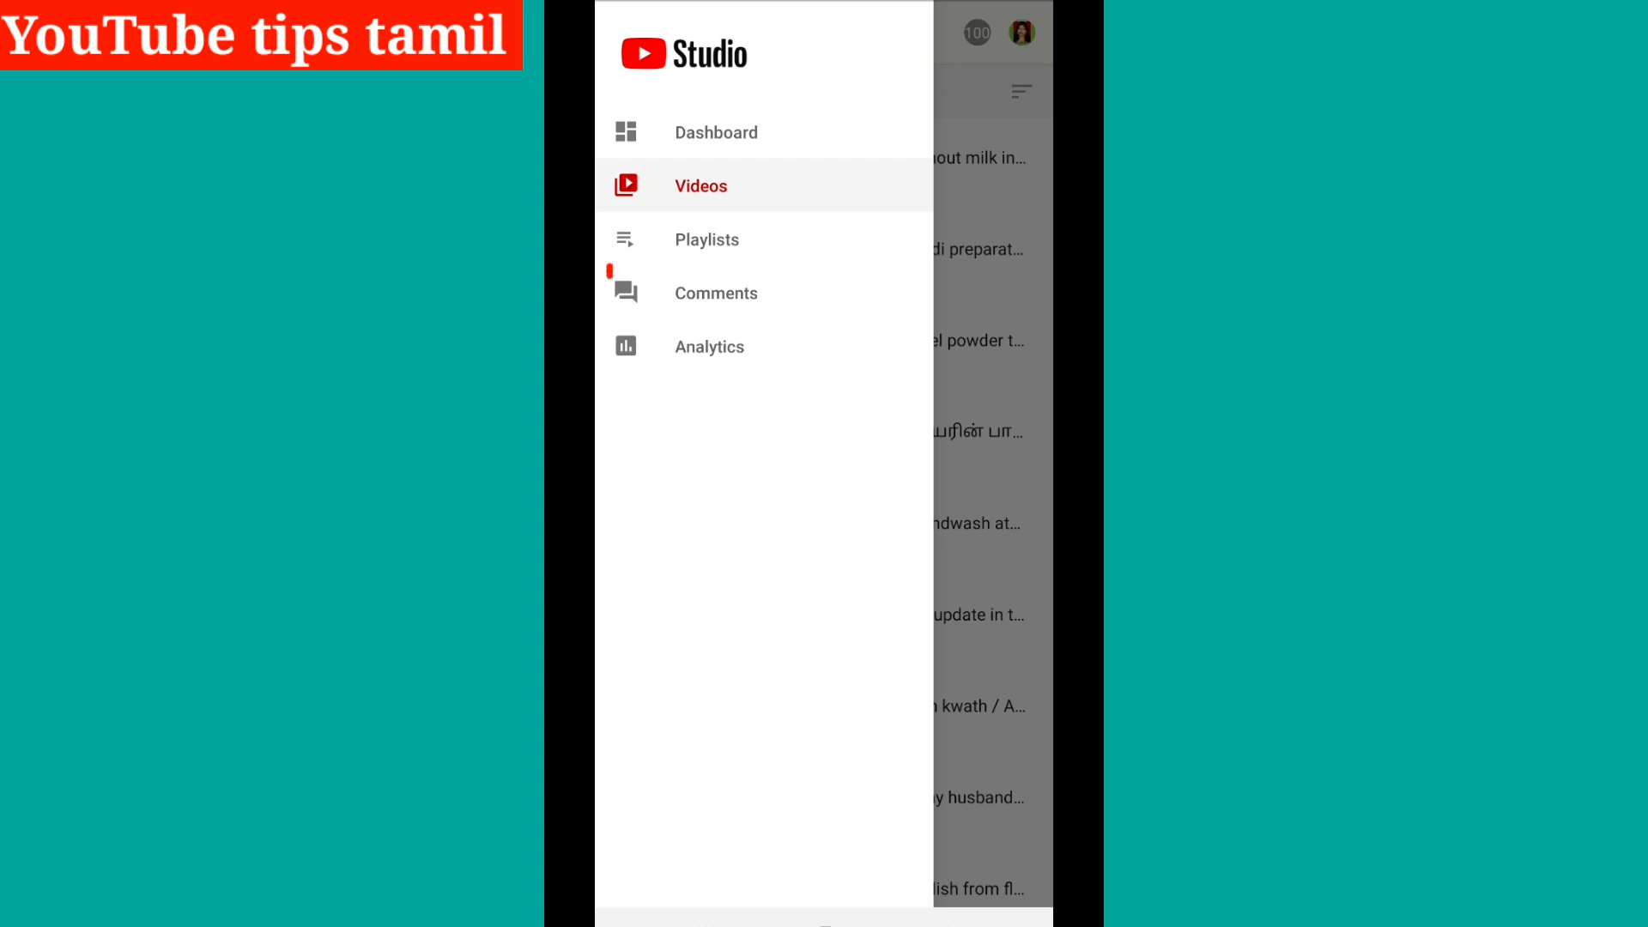
Go to Comments and filter the list from Published to 'Likely to be spam'.
left_click(700, 185)
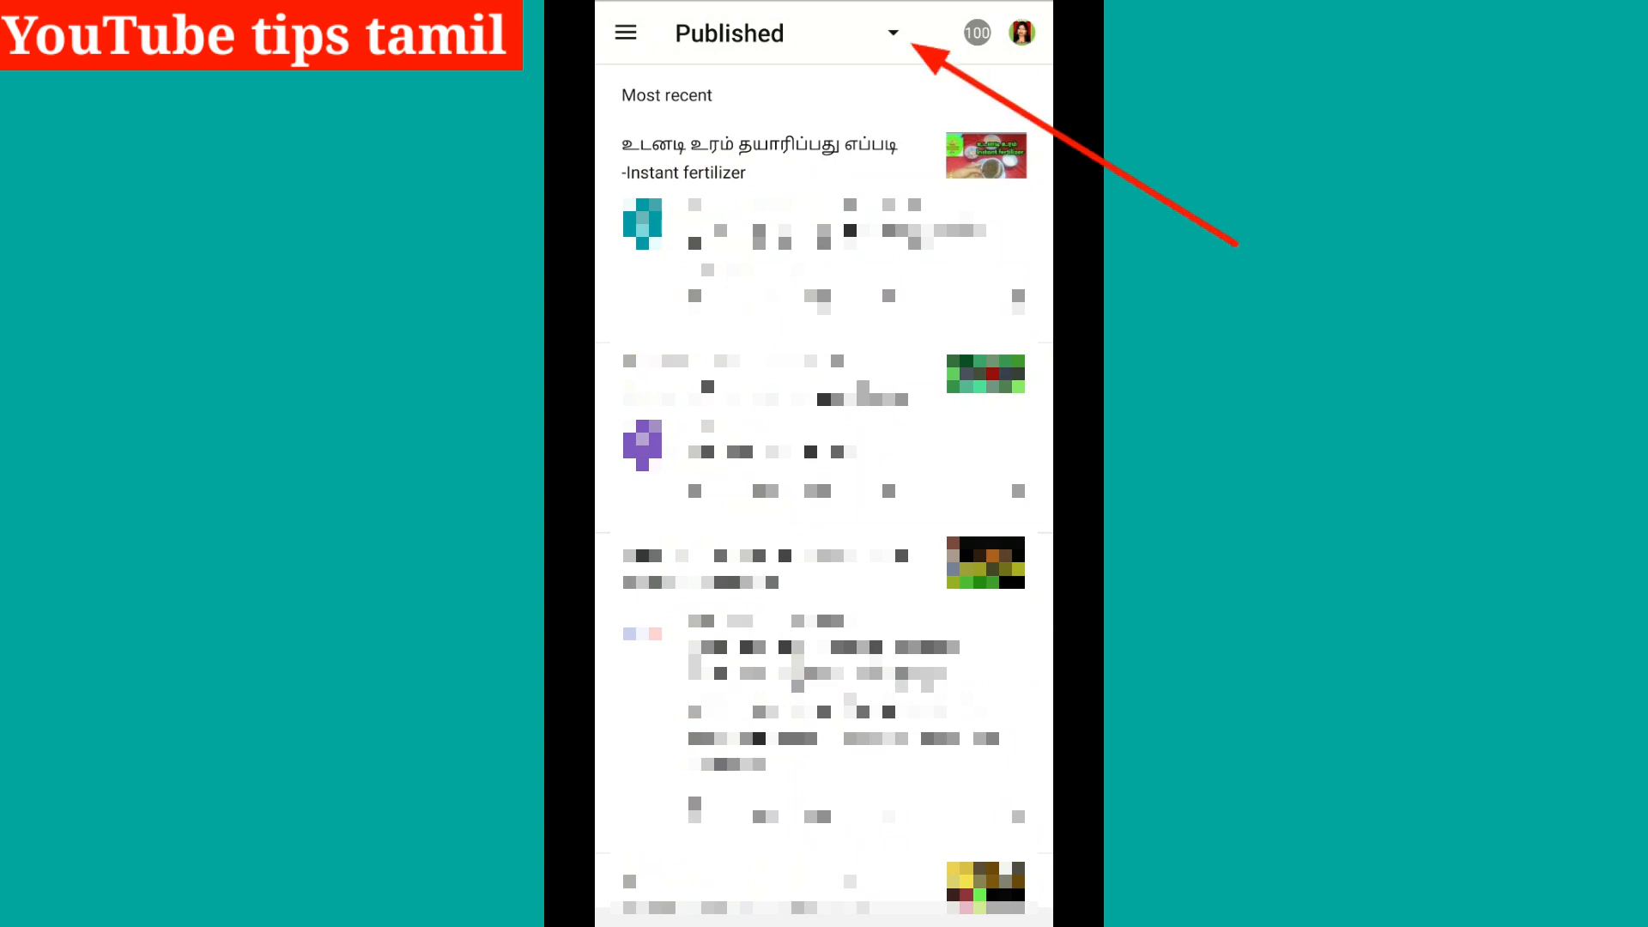
left_click(892, 33)
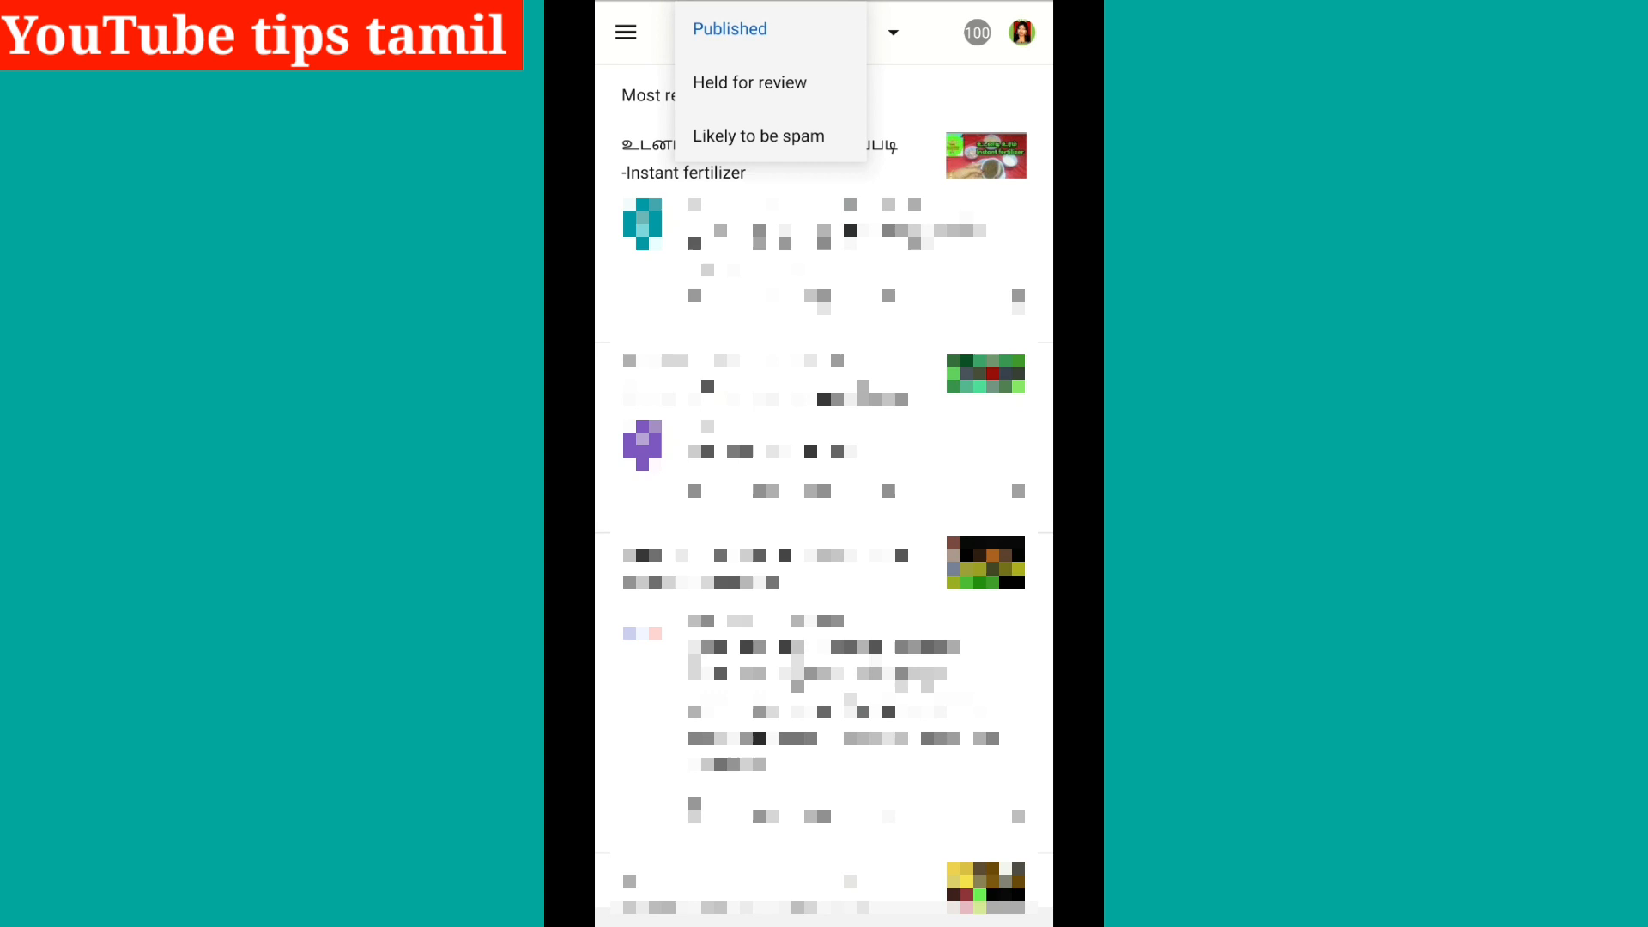
left_click(757, 135)
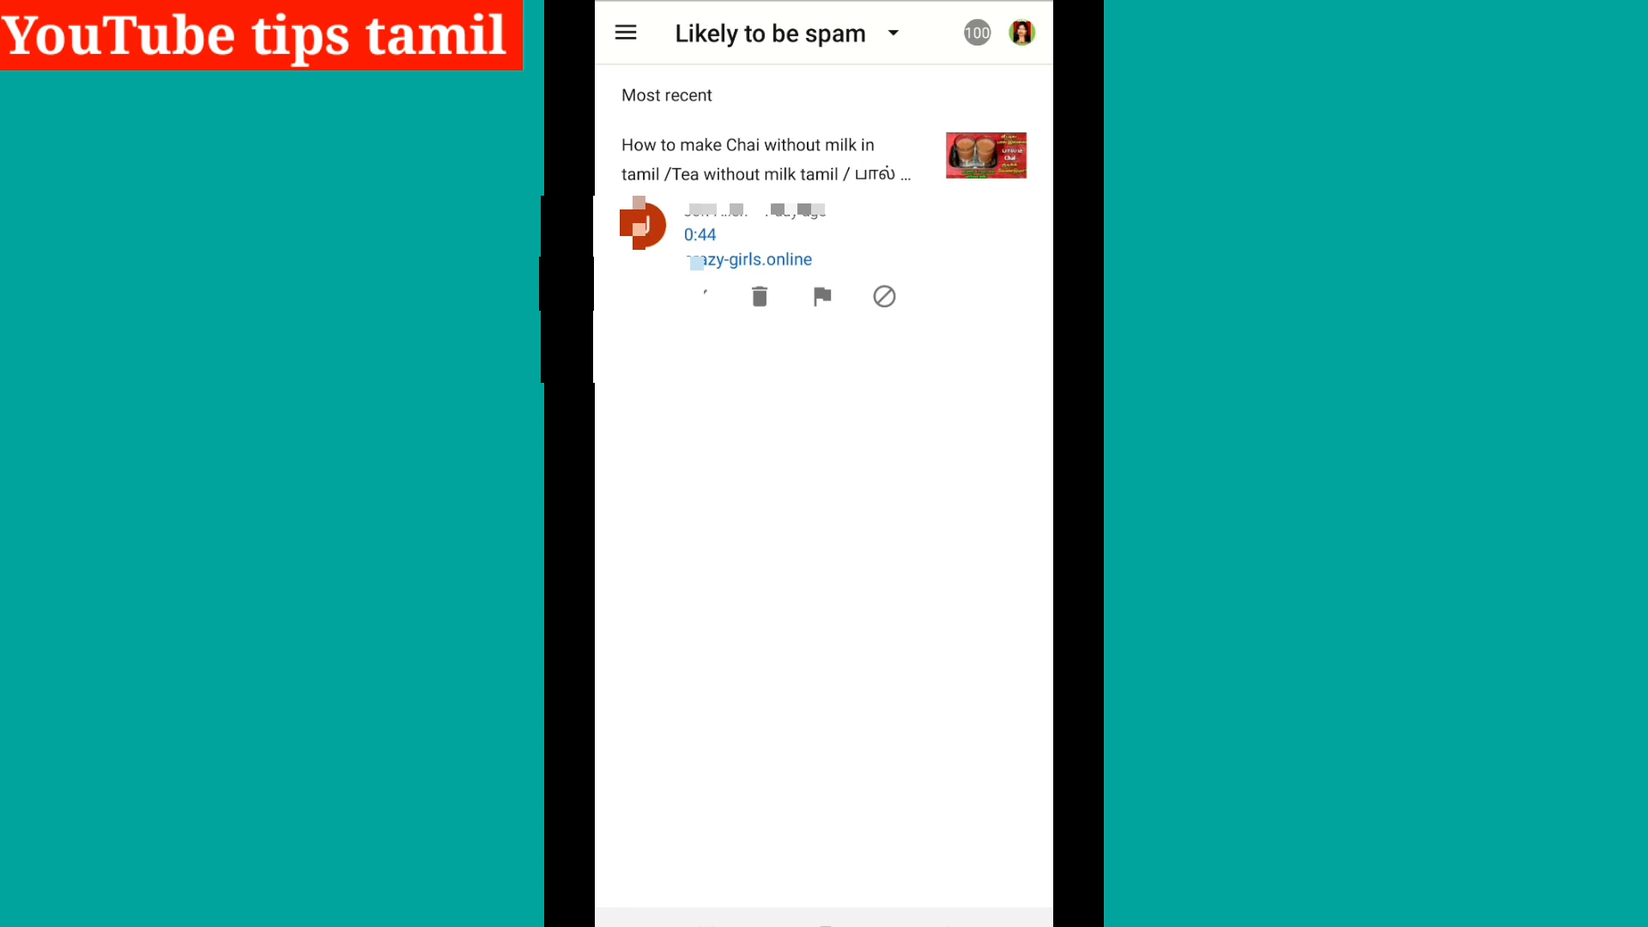
Flag the suspicious-link comment and confirm REPORT in the Report spam dialog, removing it.
left_click(822, 295)
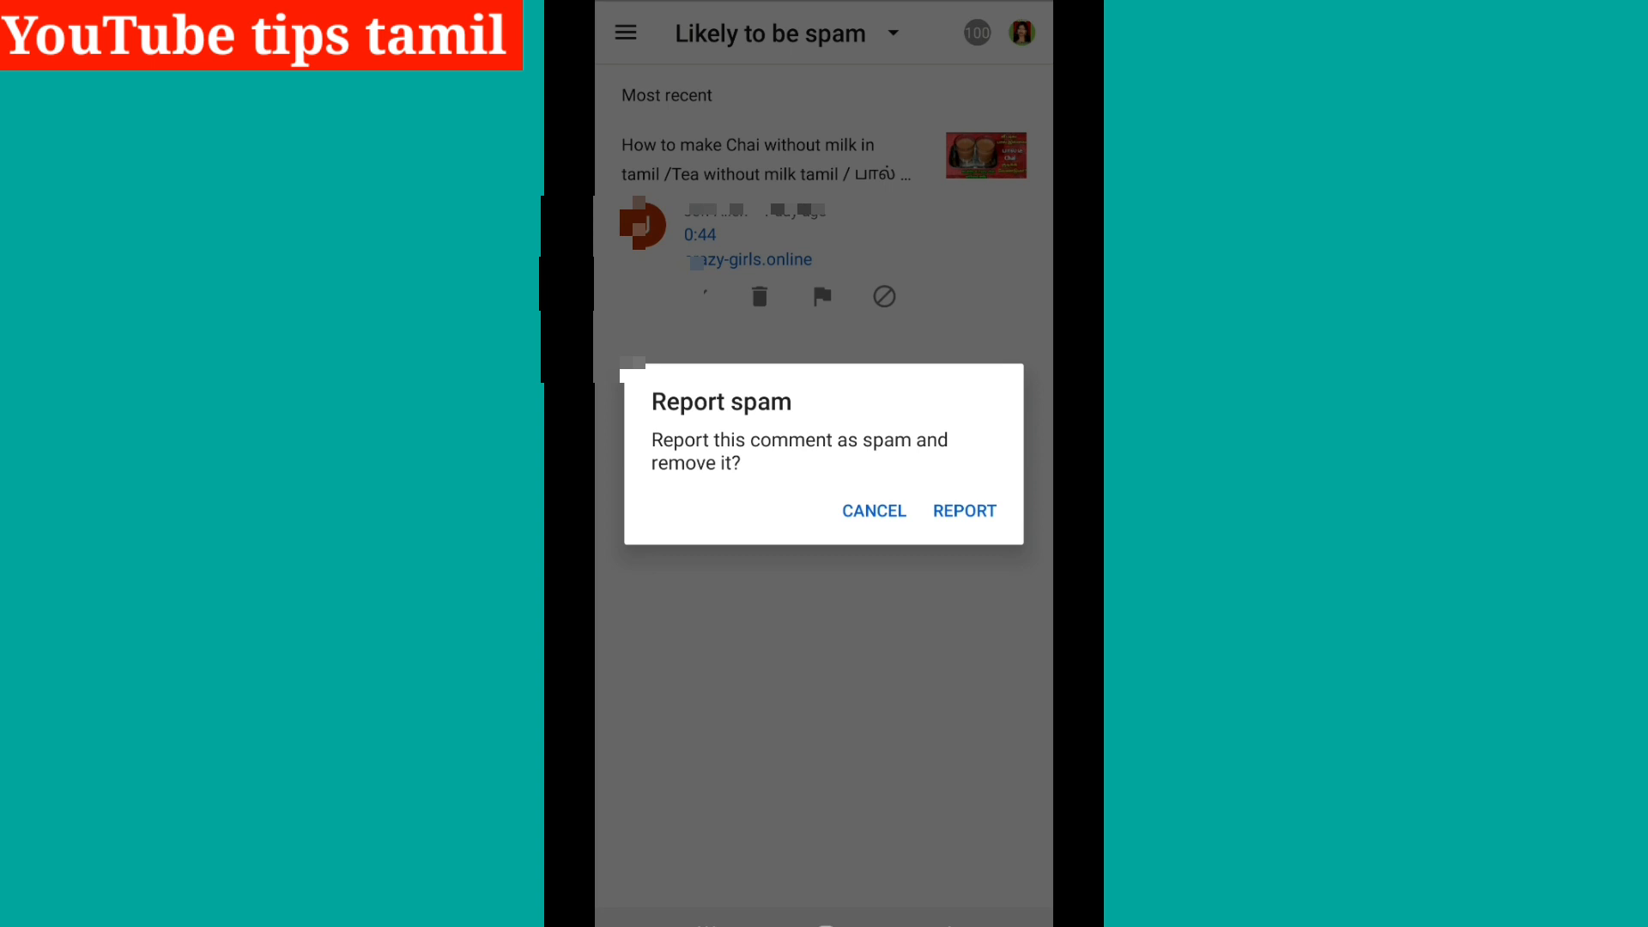
left_click(872, 512)
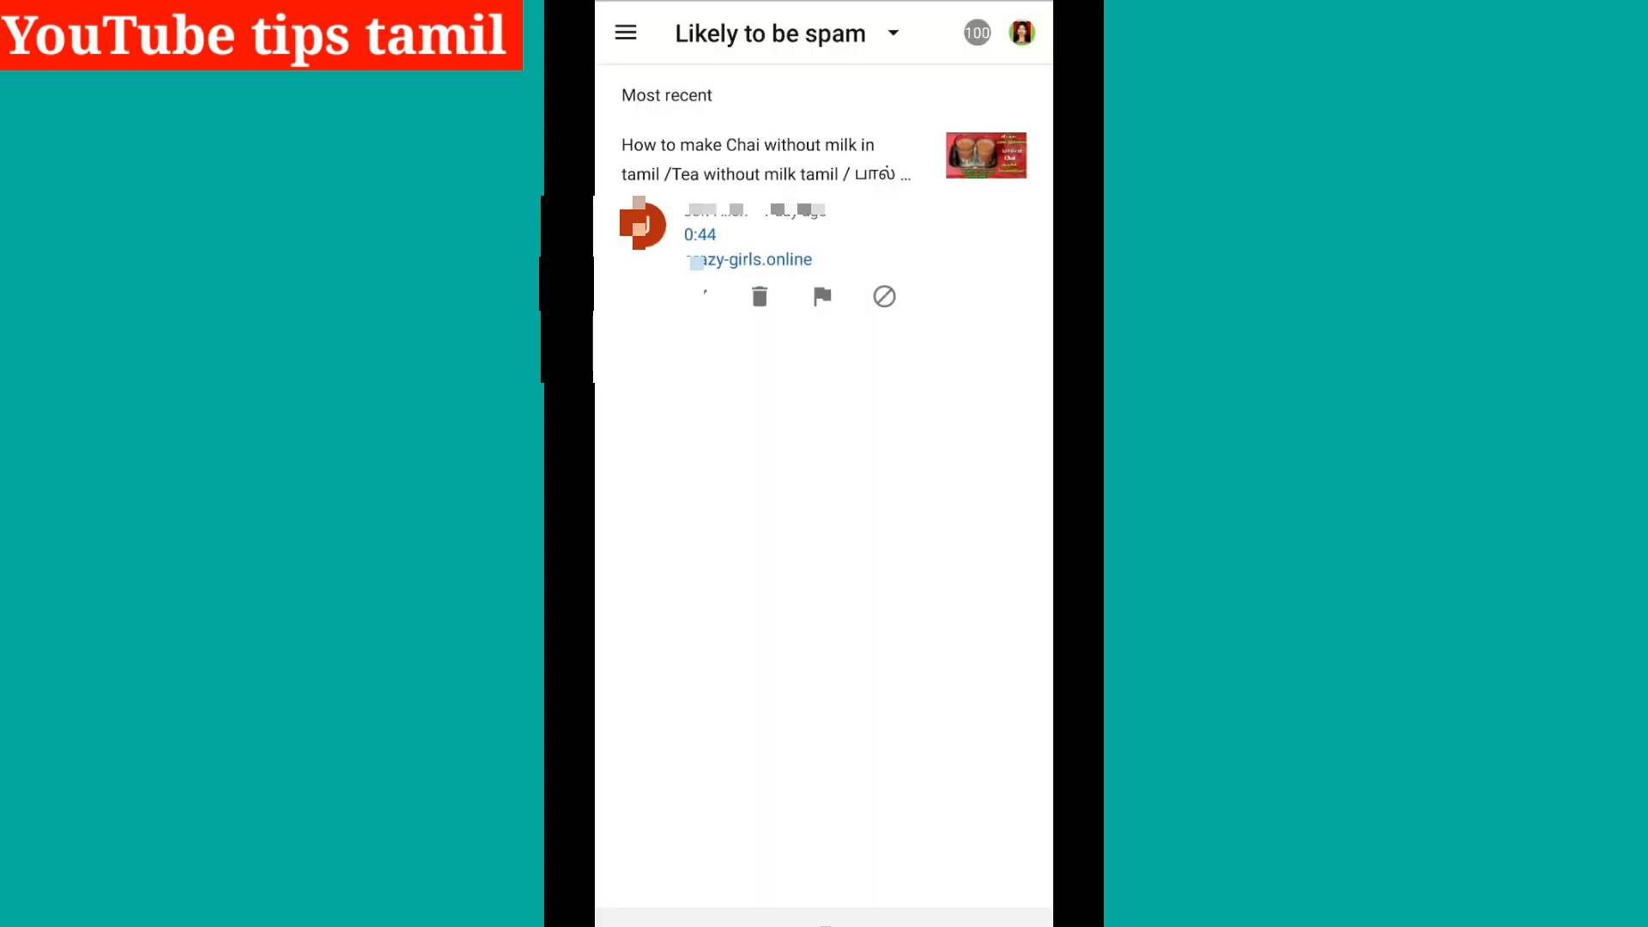
left_click(822, 296)
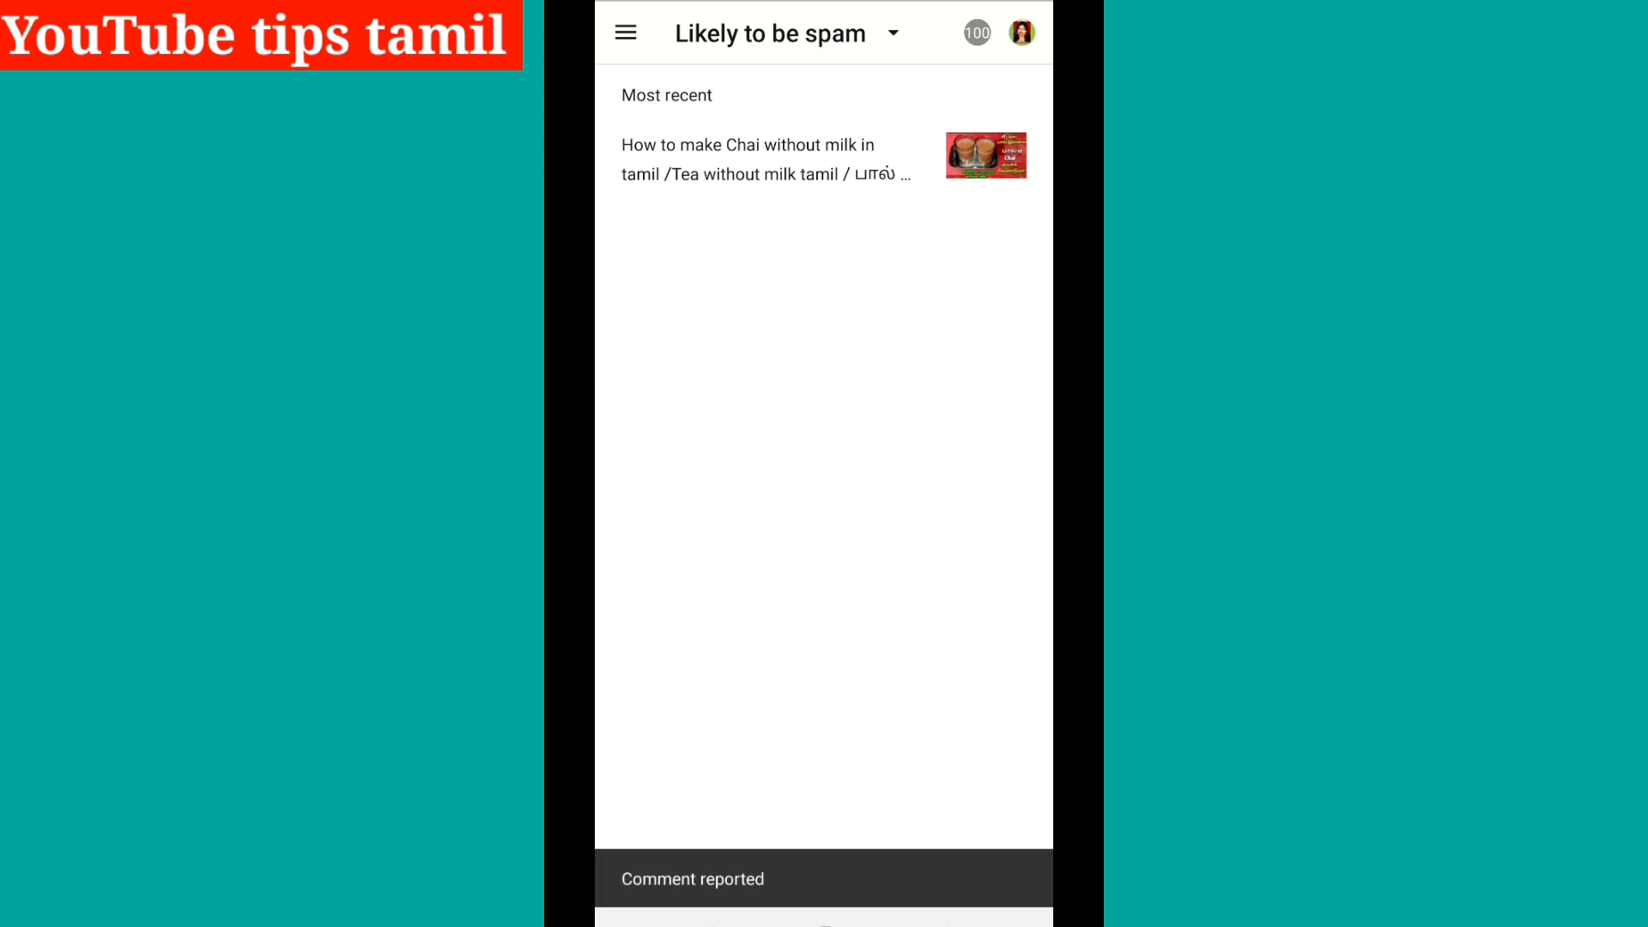